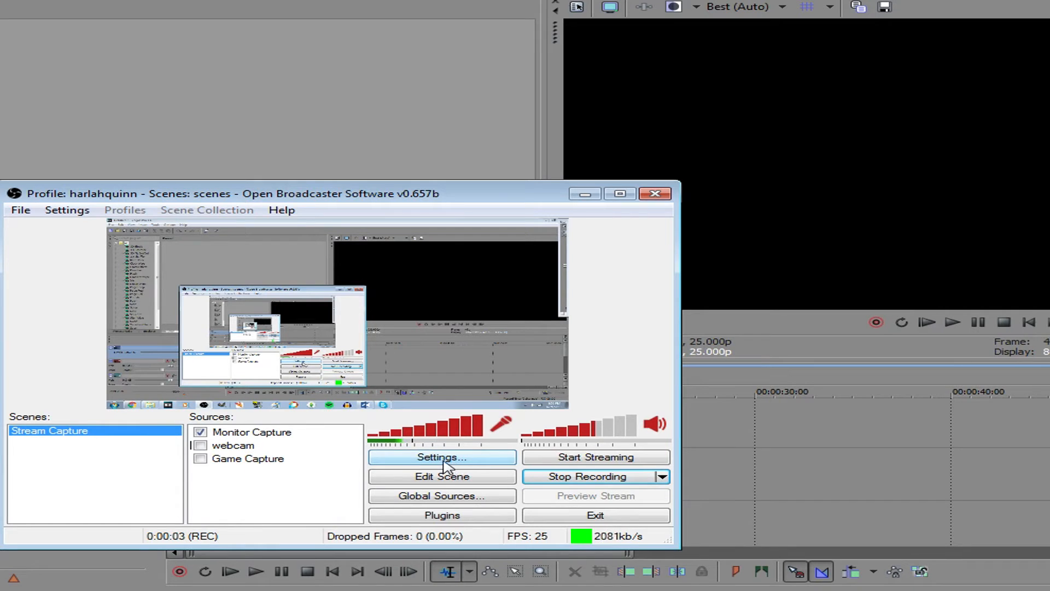
Bring up the OBS settings window on its general page with language and profile options
{"action": "left_click", "coordinate": [441, 457]}
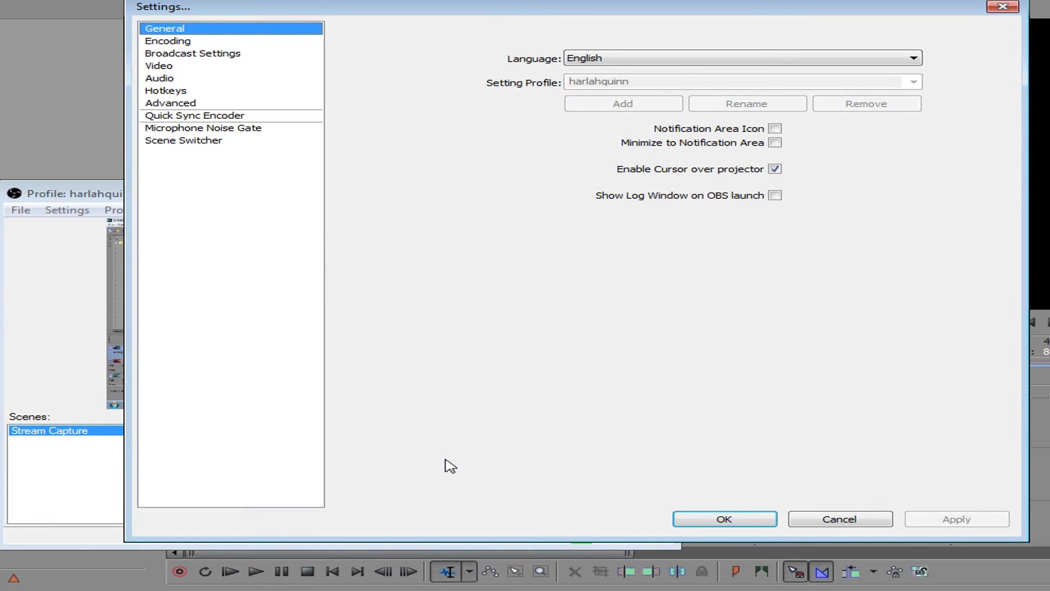
{"action": "mouse_move", "coordinate": [606, 107]}
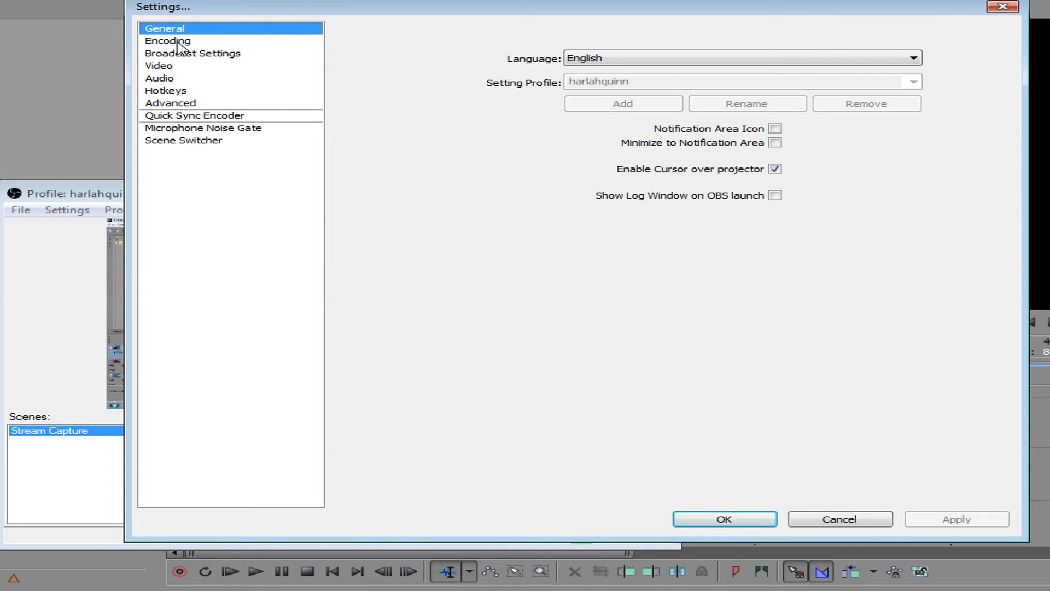
Review x264 CBR encoding at 2600 kb/s with AAC audio, then the video page showing 1600x900 at 30 FPS
{"action": "left_click", "coordinate": [167, 40]}
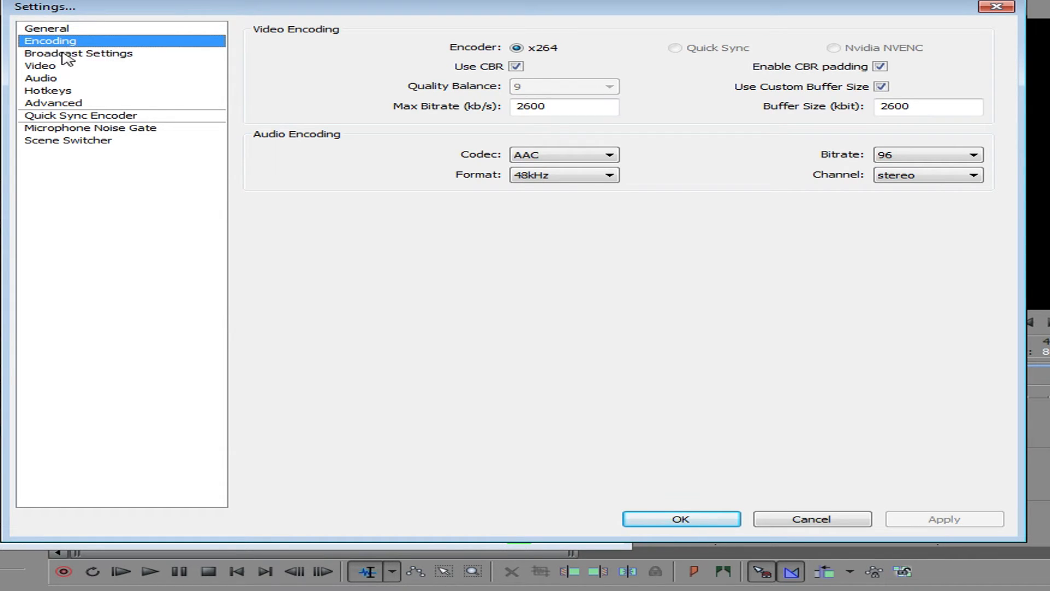
{"action": "mouse_move", "coordinate": [42, 68]}
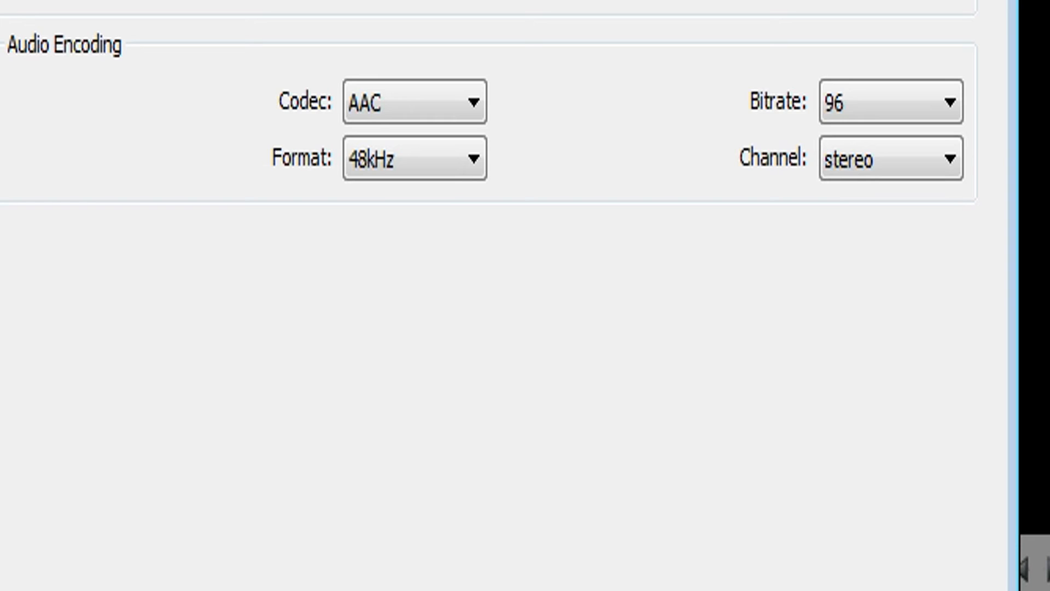
{"action": "left_click", "coordinate": [33, 94]}
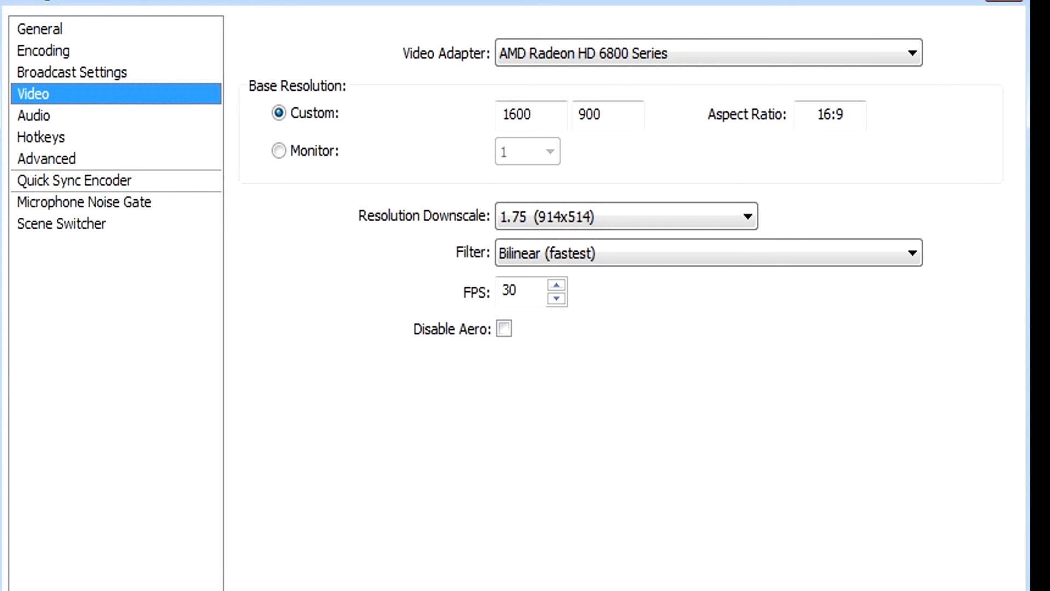